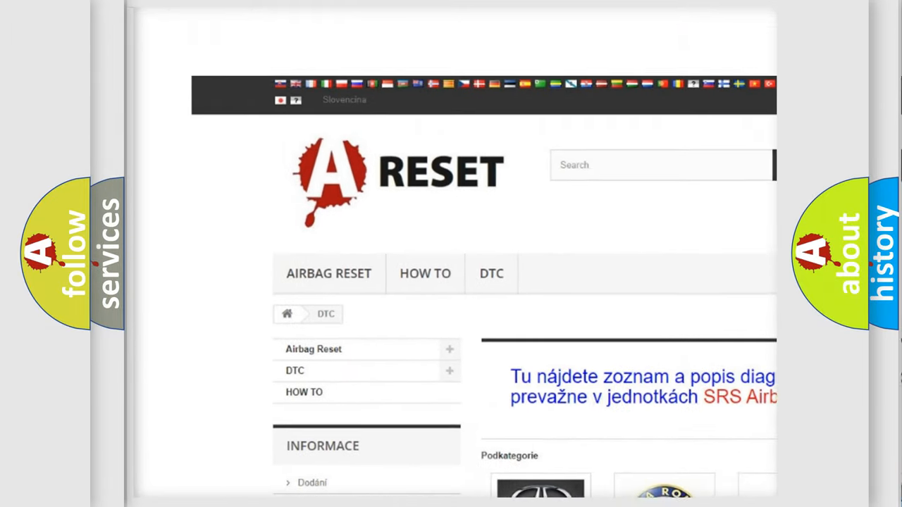
- Scroll the DTC brand grid to Toyota, open its DTC tile, and browse the code subcategories
scroll("down", 3)
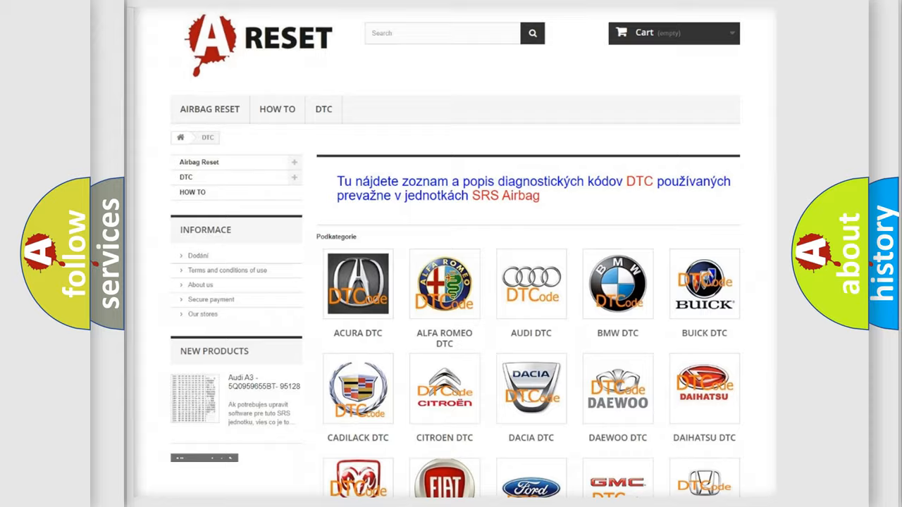
scroll("down", 3)
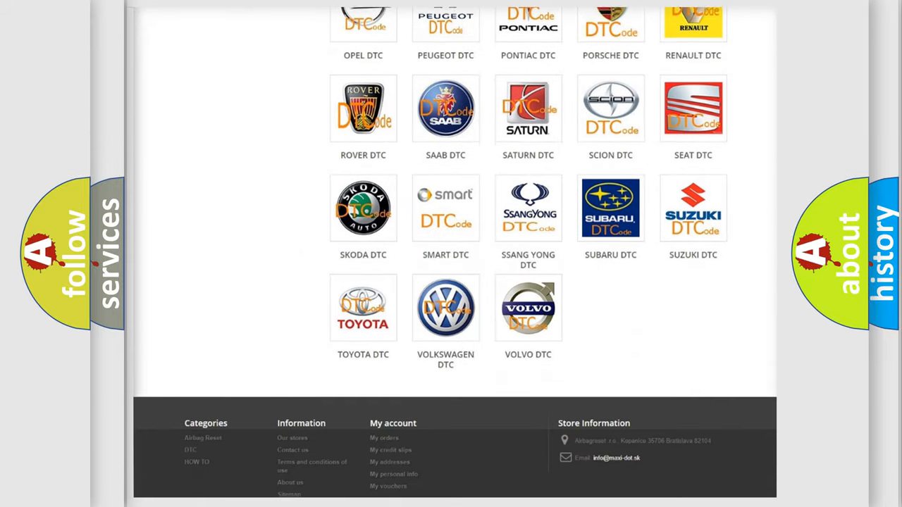
scroll("down", 3)
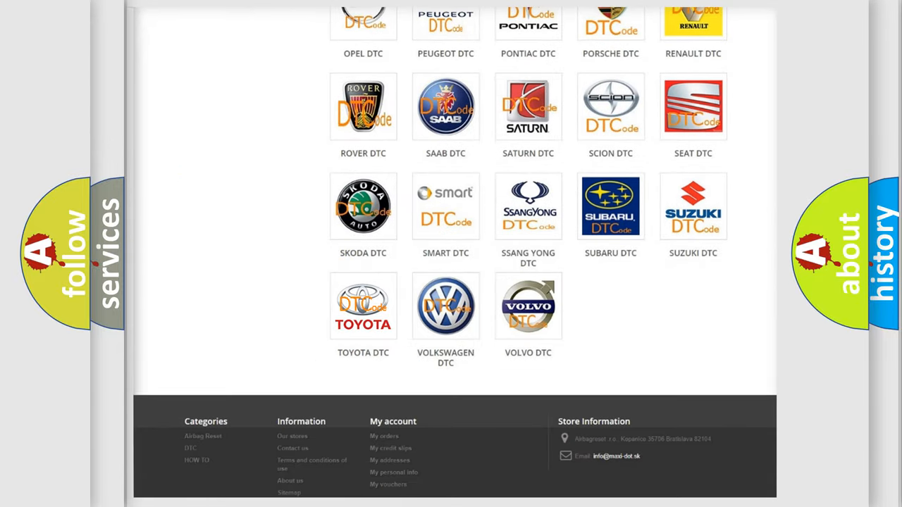
left_click(363, 305)
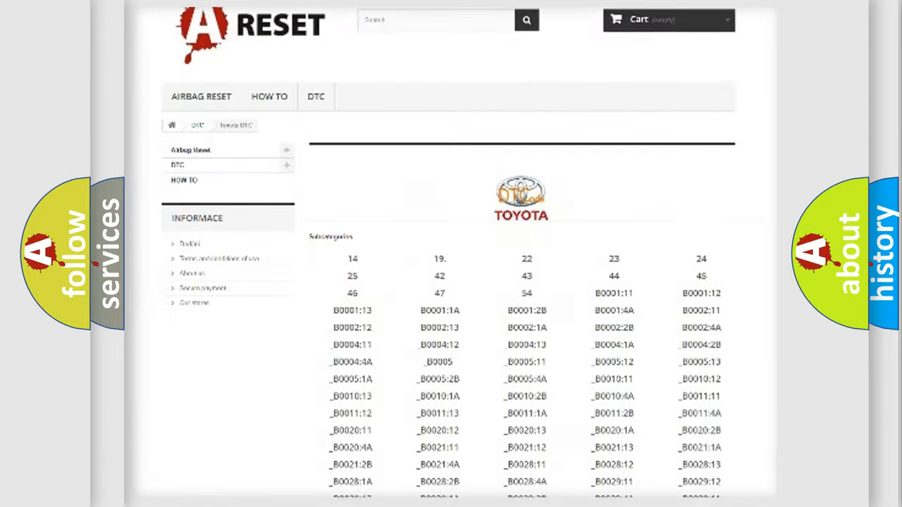
scroll("down", 3)
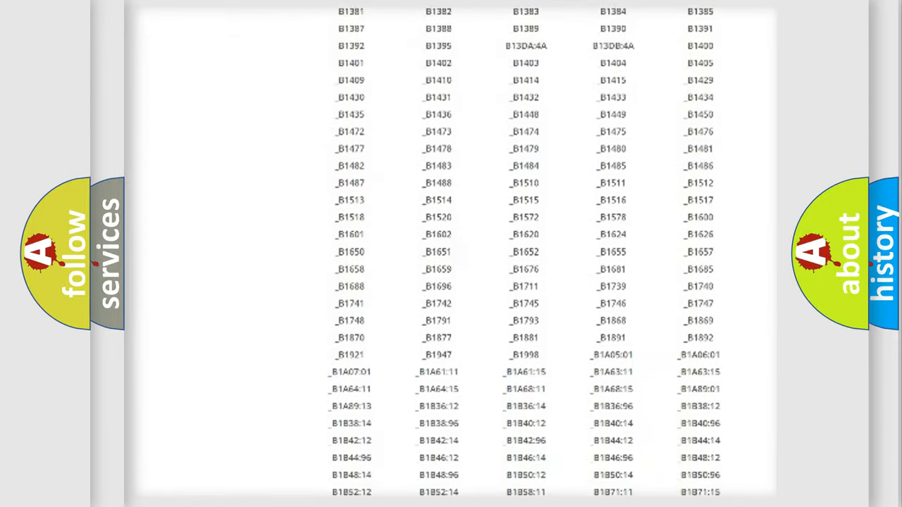